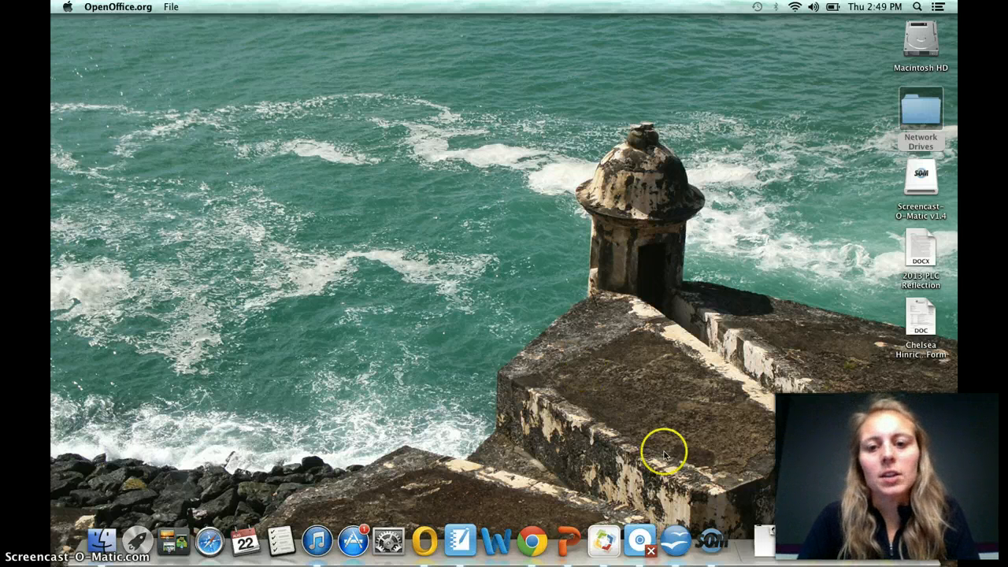
{"action": "mouse_move", "coordinate": [677, 536]}
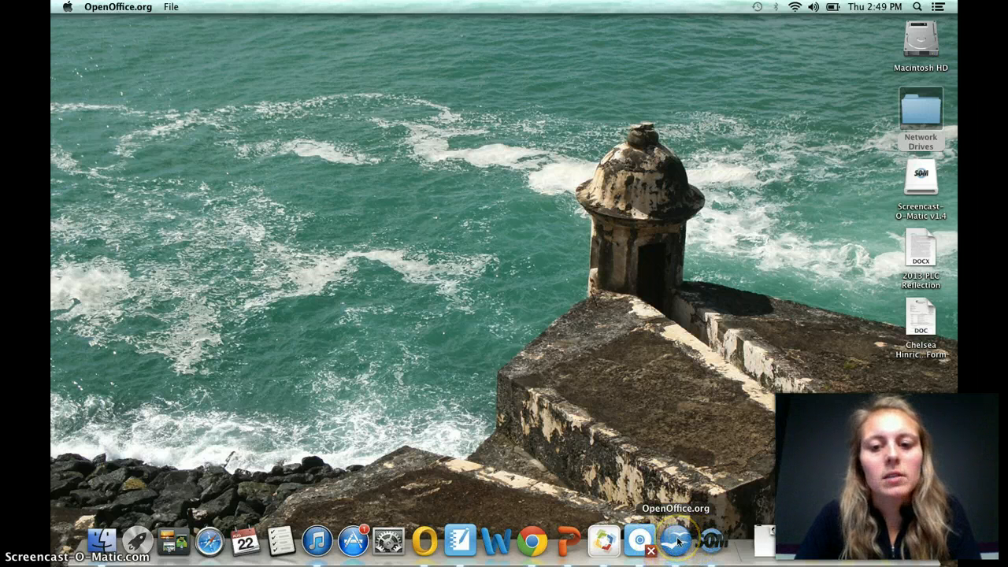
Step: Launch Apache OpenOffice from the Dock and start a new text document from the Start Center
{"action": "left_click", "coordinate": [675, 541]}
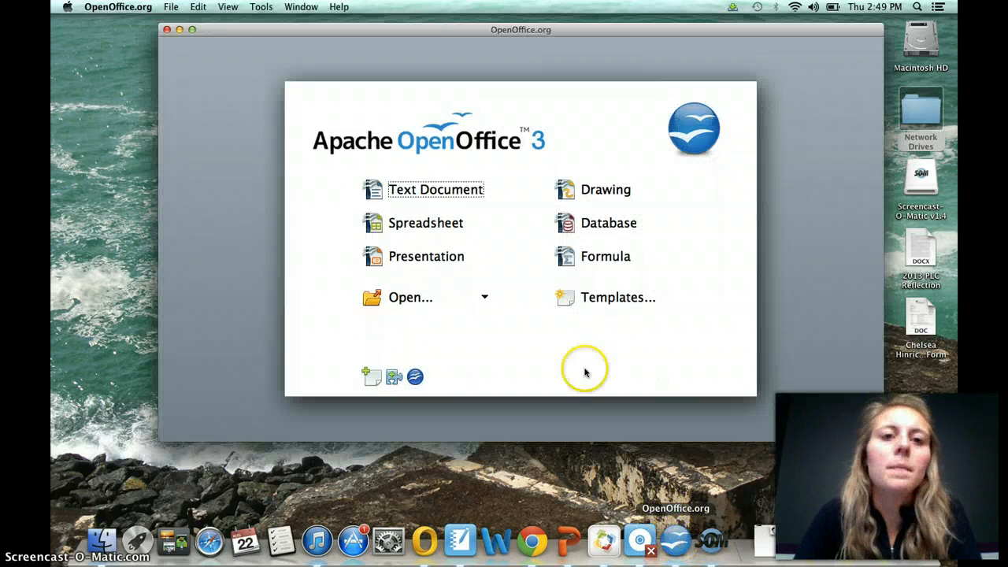
{"action": "left_click", "coordinate": [435, 189]}
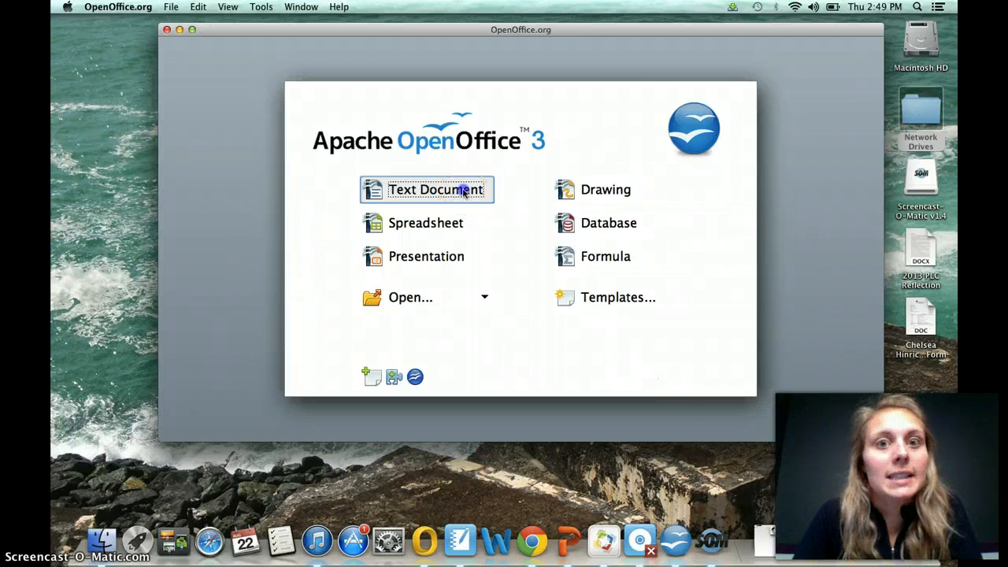
Step: Create the blank Untitled 1 document and bring up the Character dialog for its language
{"action": "left_click", "coordinate": [434, 189]}
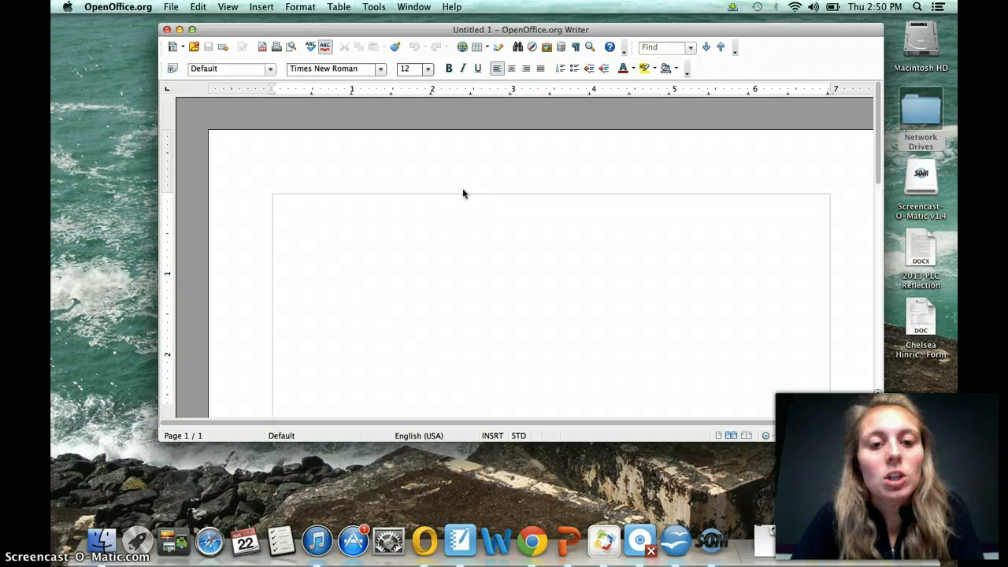
{"action": "mouse_move", "coordinate": [454, 428]}
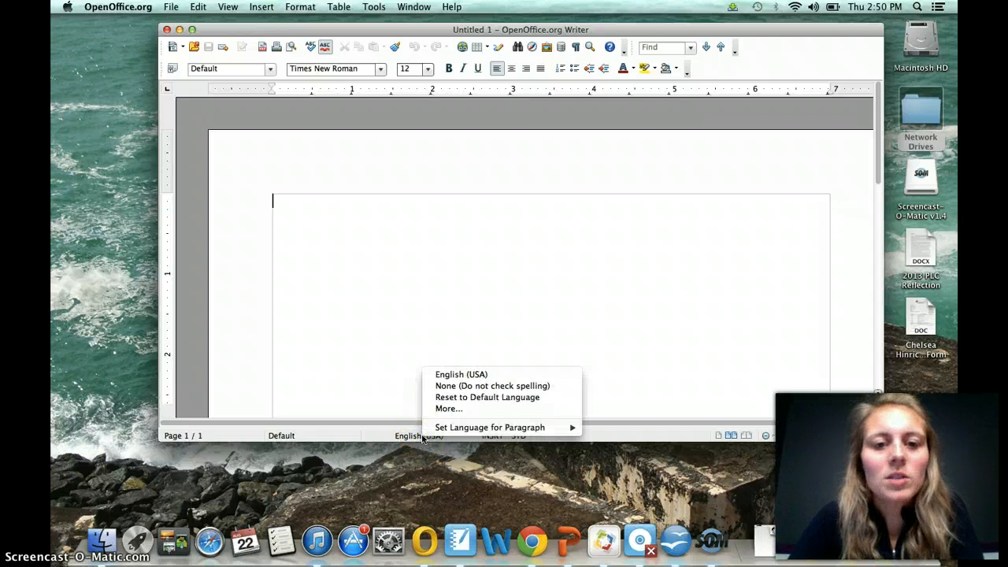
{"action": "mouse_move", "coordinate": [492, 386]}
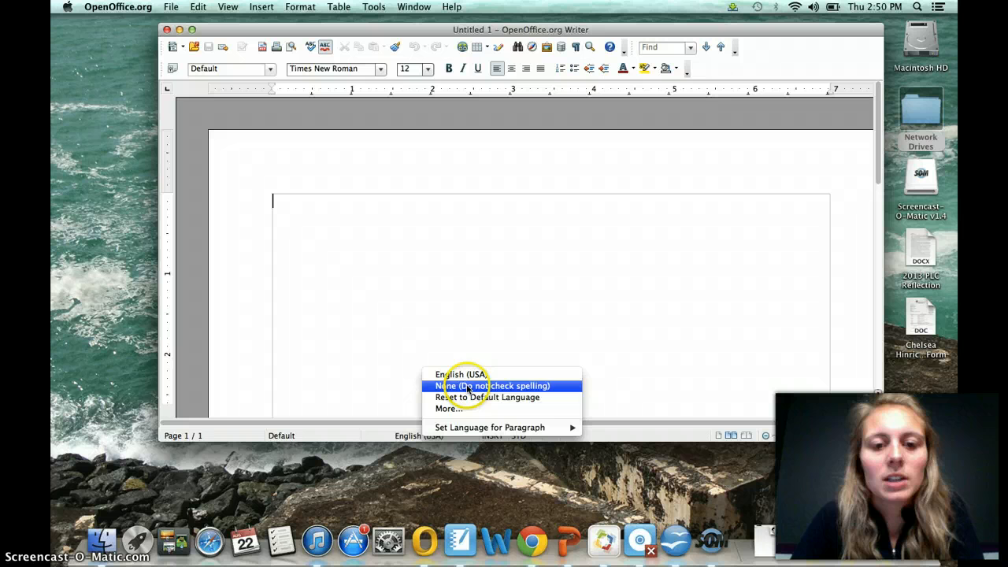
{"action": "mouse_move", "coordinate": [447, 408]}
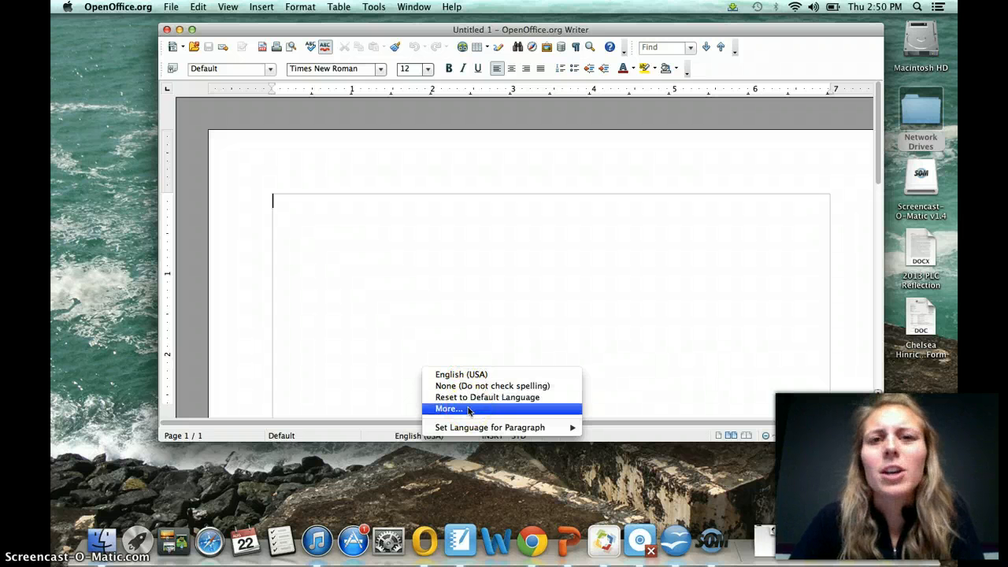
{"action": "left_click", "coordinate": [449, 409]}
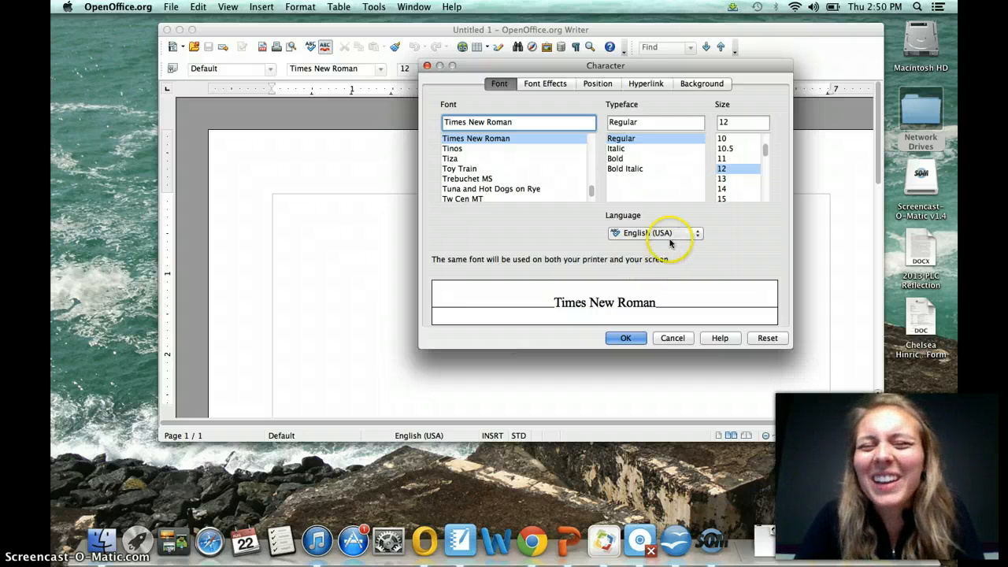
{"action": "mouse_move", "coordinate": [627, 276]}
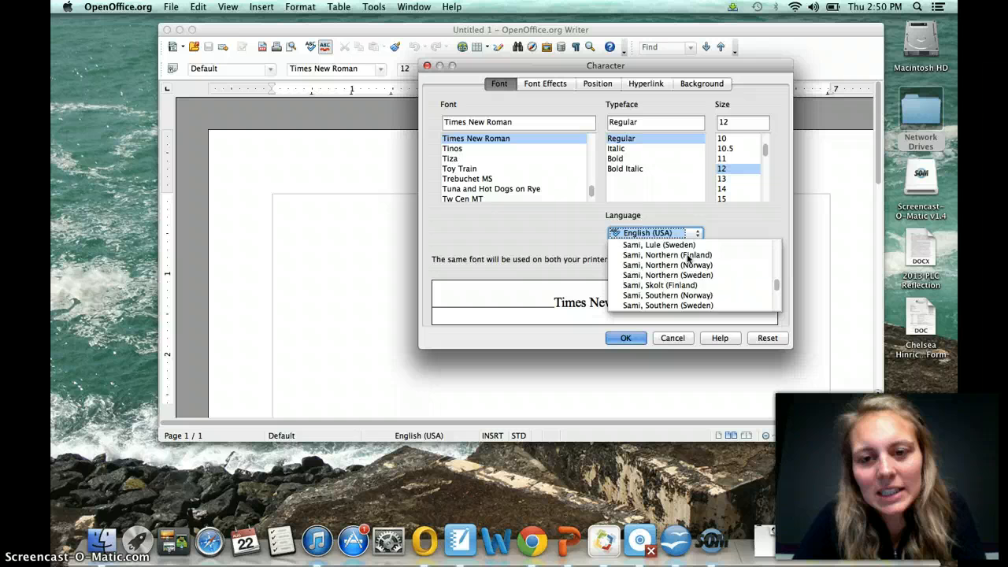
Step: Change the document language from English (USA) to Spanish (Spain) and confirm
{"action": "scroll", "scroll_direction": "down", "scroll_amount": 3}
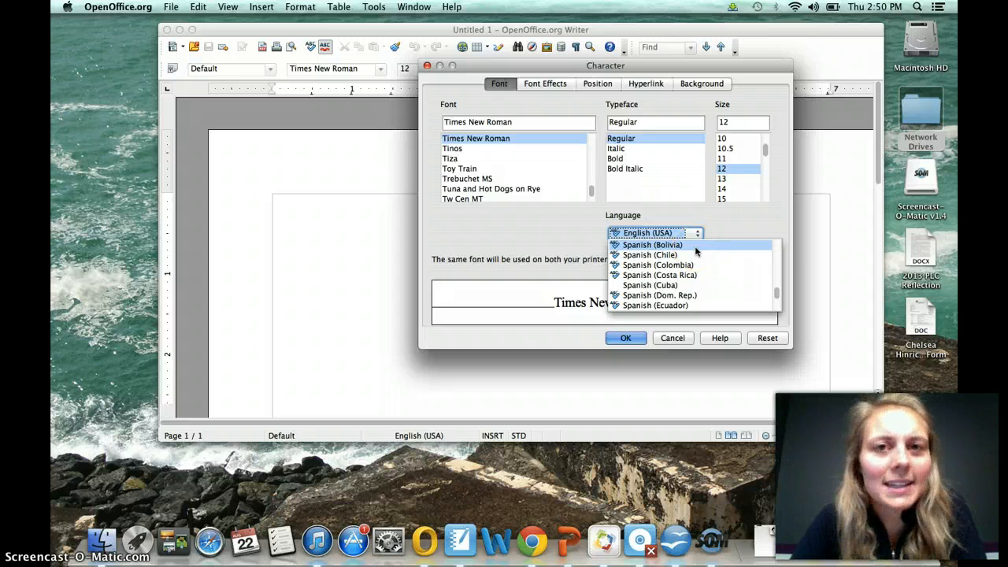
{"action": "scroll", "scroll_direction": "down", "scroll_amount": 3}
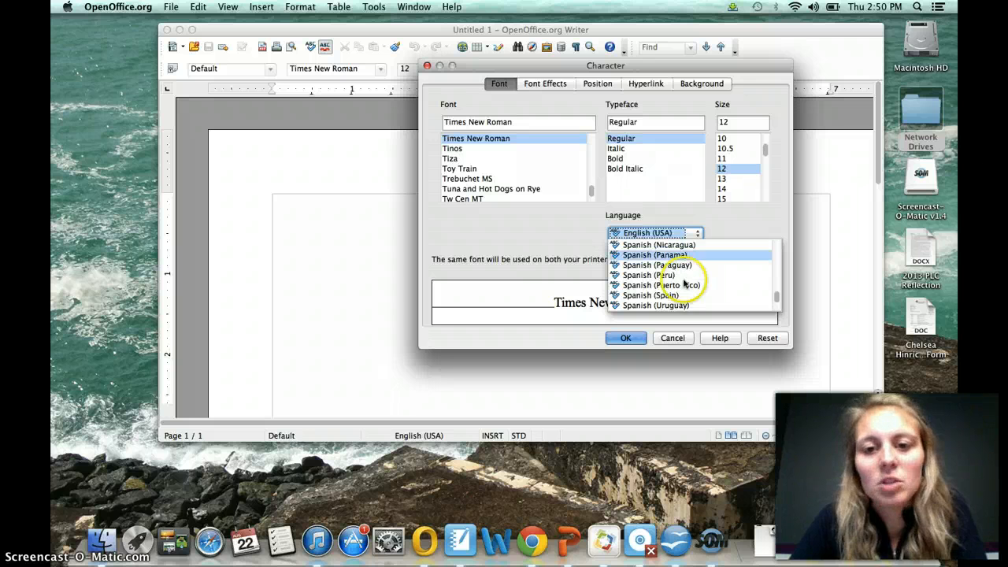
{"action": "left_click", "coordinate": [649, 294]}
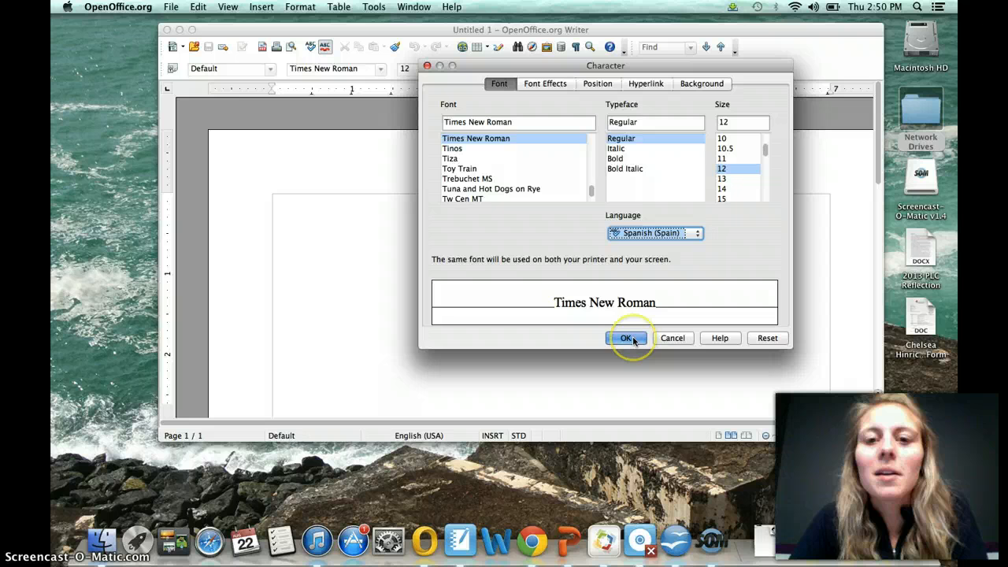
{"action": "left_click", "coordinate": [627, 337]}
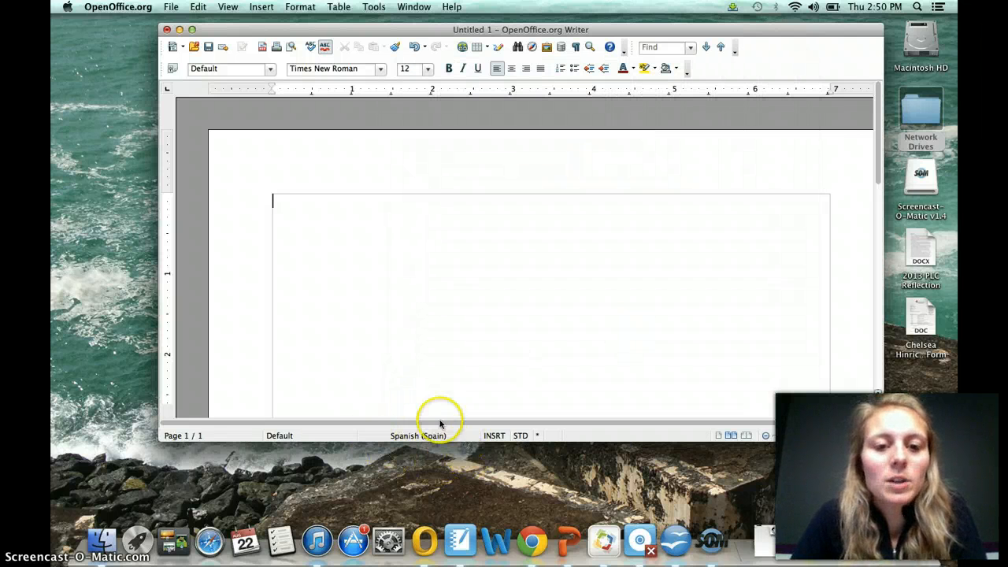
Step: Write "Hola, me llamo Srta. H. Soy profesora de español 3 en Eden Prairie."
{"action": "type", "text": "Ho"}
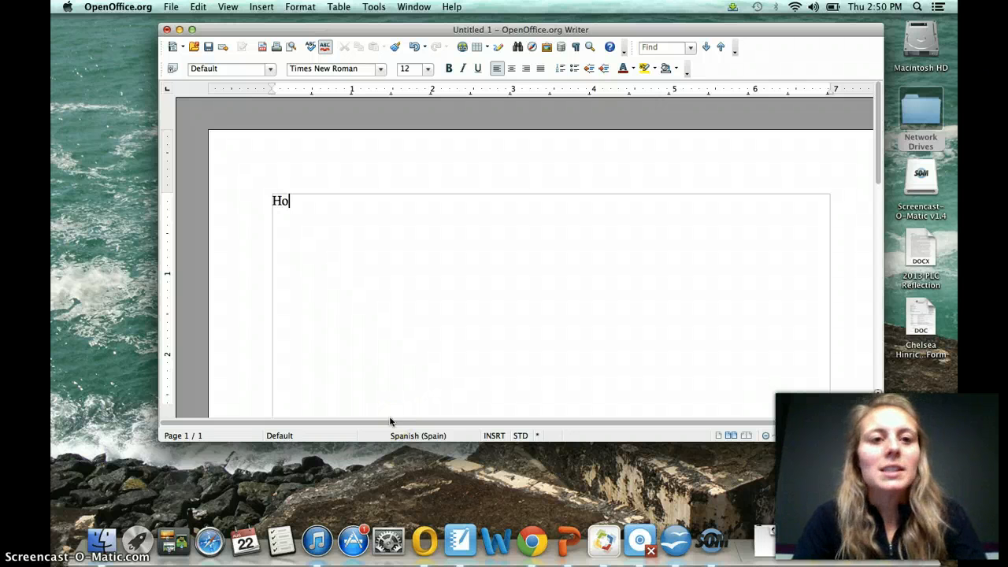
{"action": "type", "text": "la"}
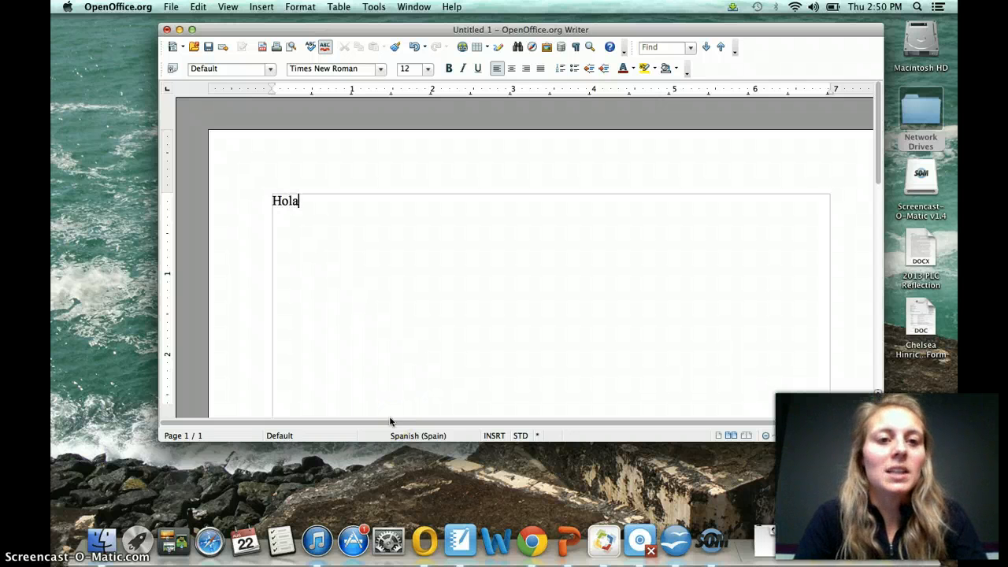
{"action": "type", "text": ", me llamo"}
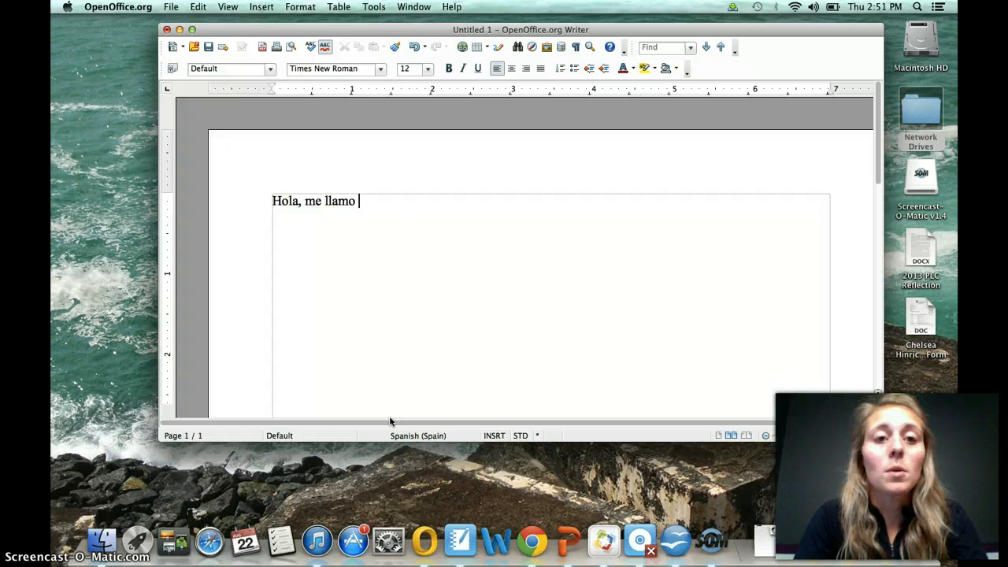
{"action": "type", "text": "Srta."}
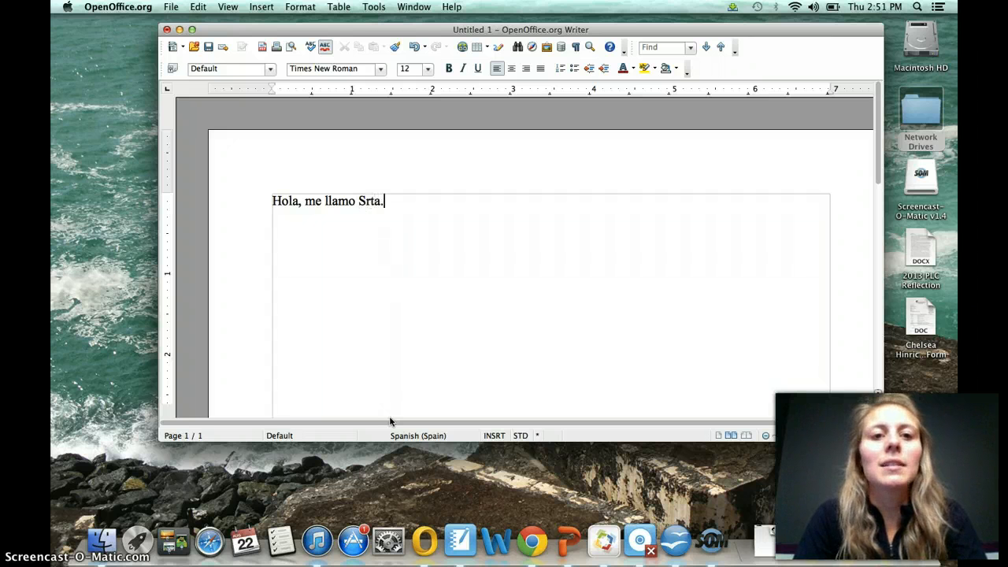
{"action": "type", "text": "H."}
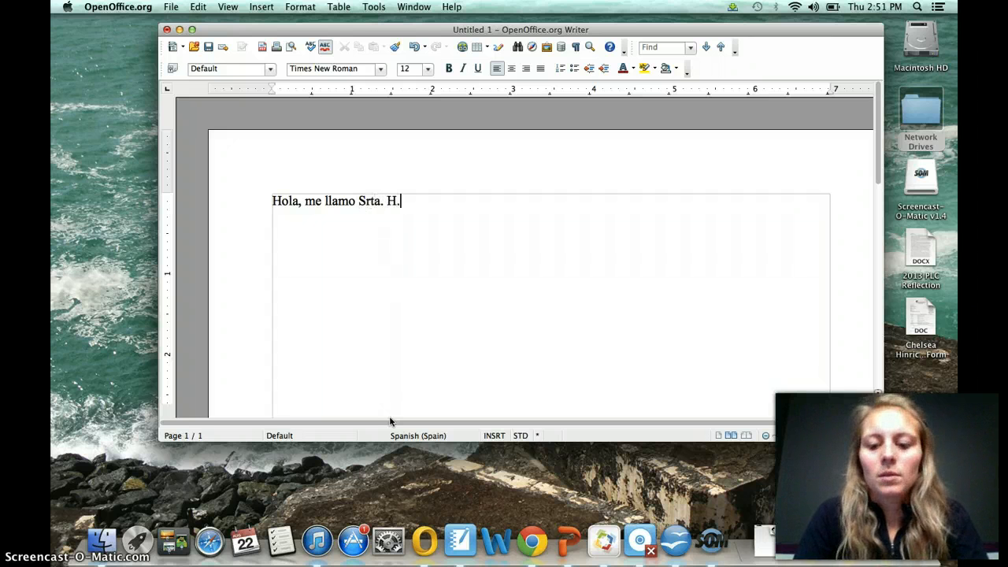
{"action": "type", "text": "Soy"}
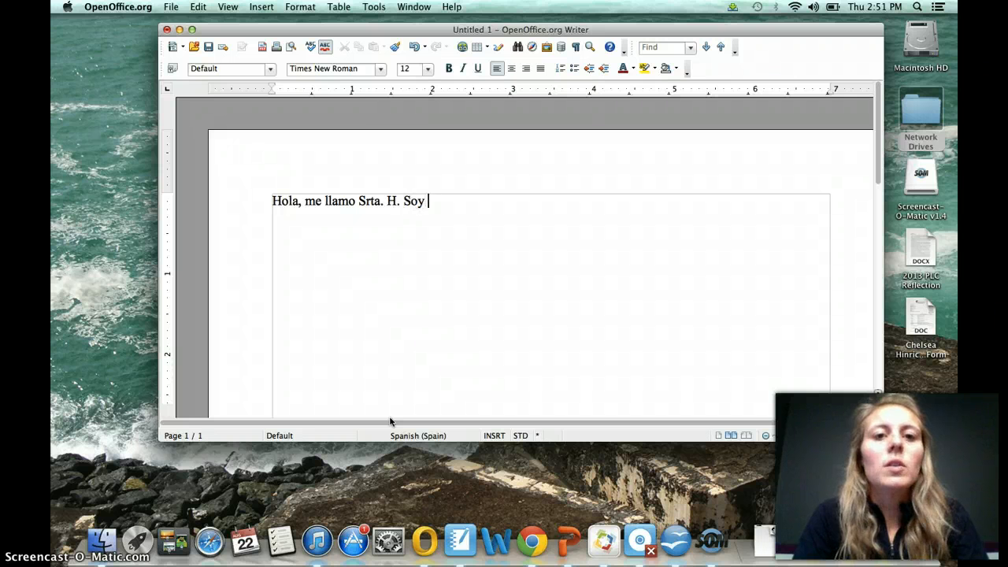
{"action": "type", "text": "profesora de"}
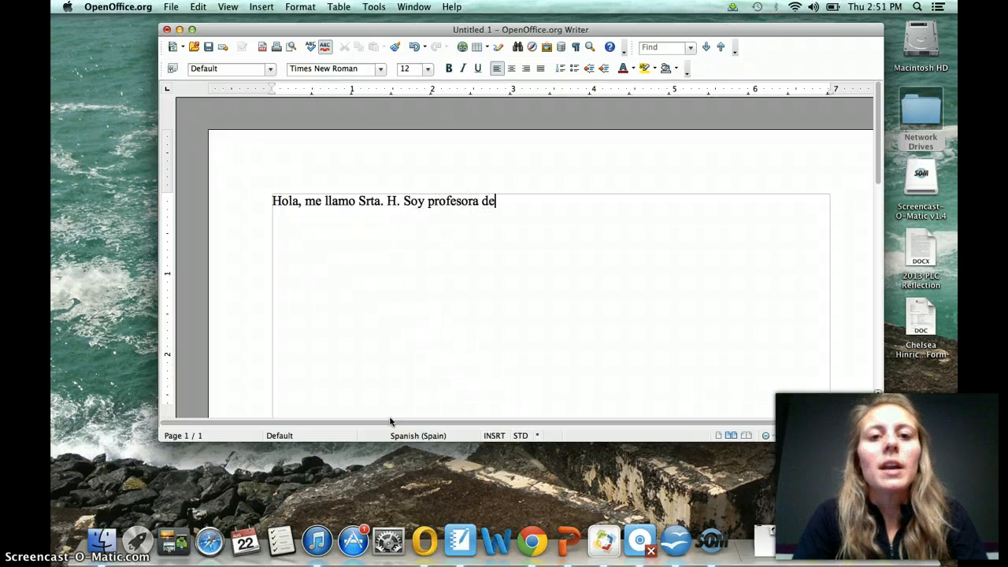
{"action": "type", "text": "espa˜"}
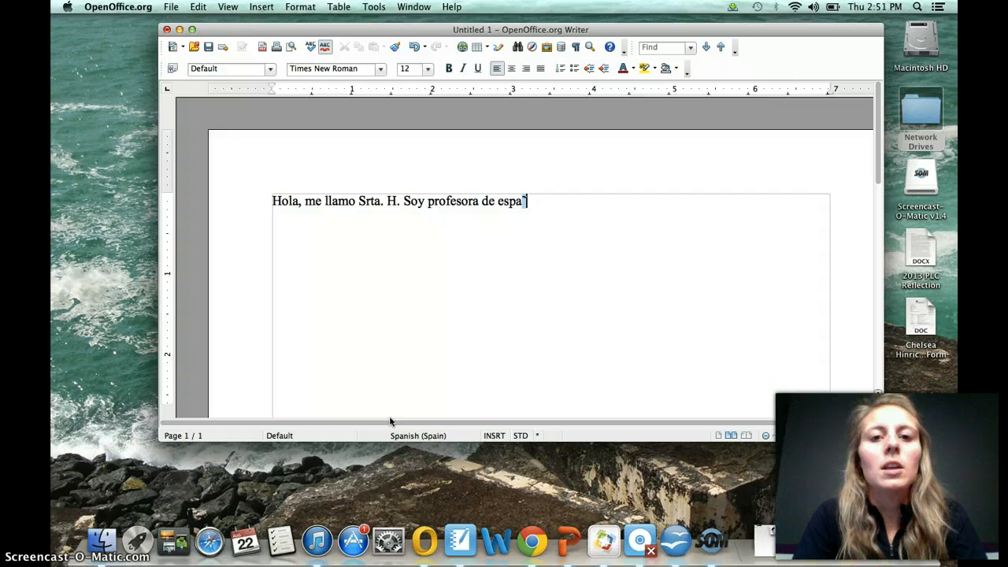
{"action": "type", "text": "ñol 3 en"}
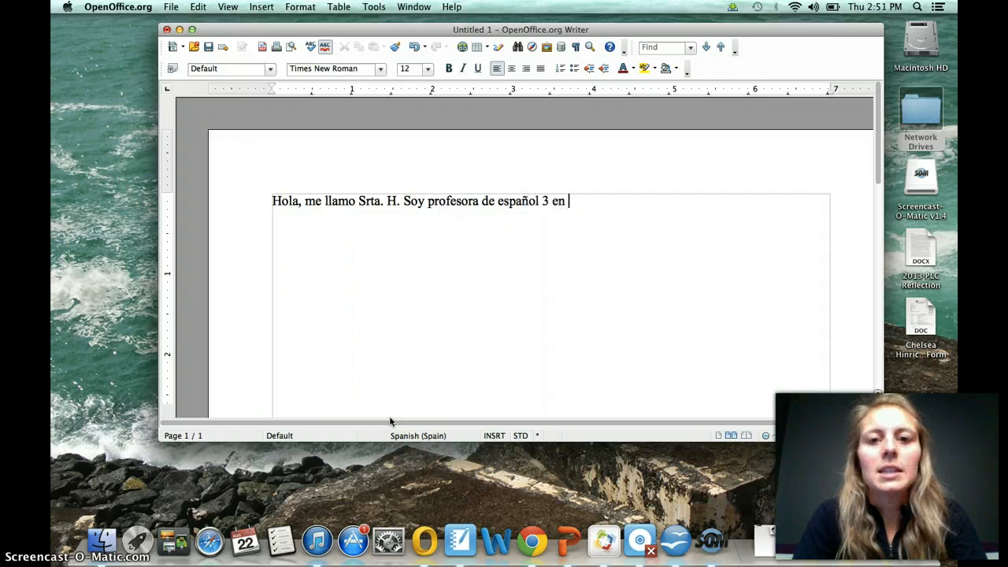
{"action": "type", "text": "Eden Pr"}
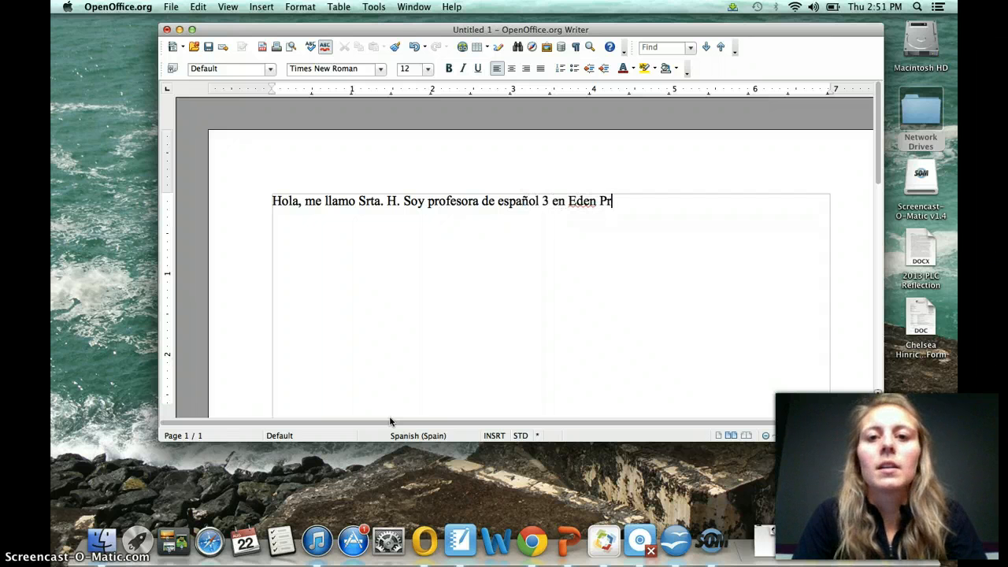
{"action": "type", "text": "airie."}
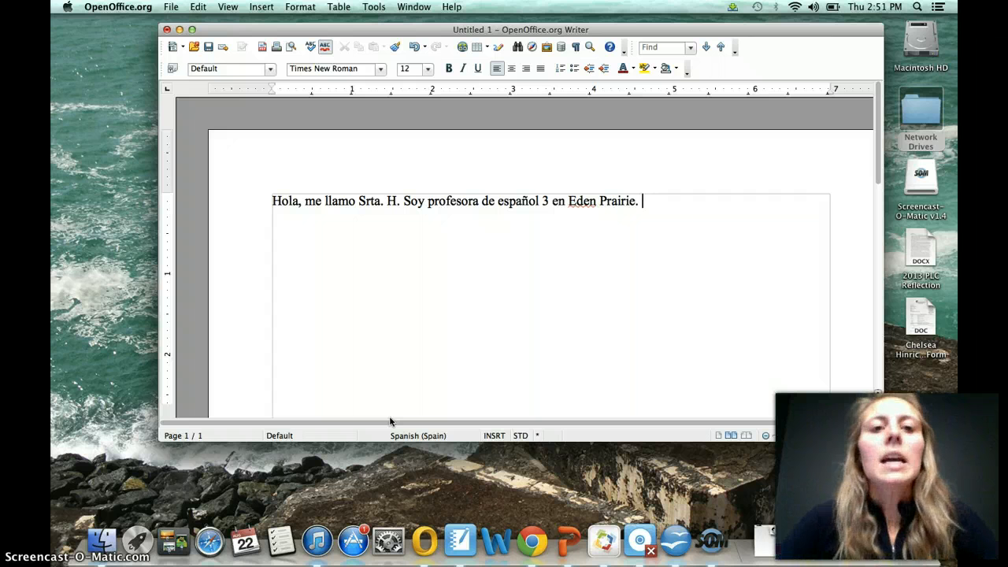